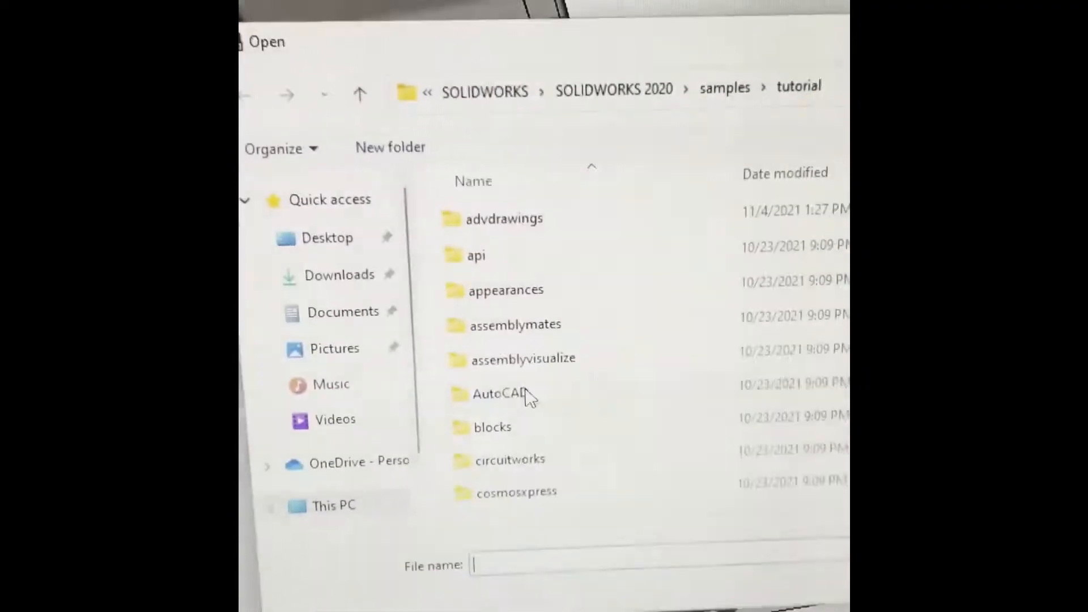
Step: Enter the tutorial samples folder to locate the sample assembly
{"action": "double_click", "coordinate": [503, 219]}
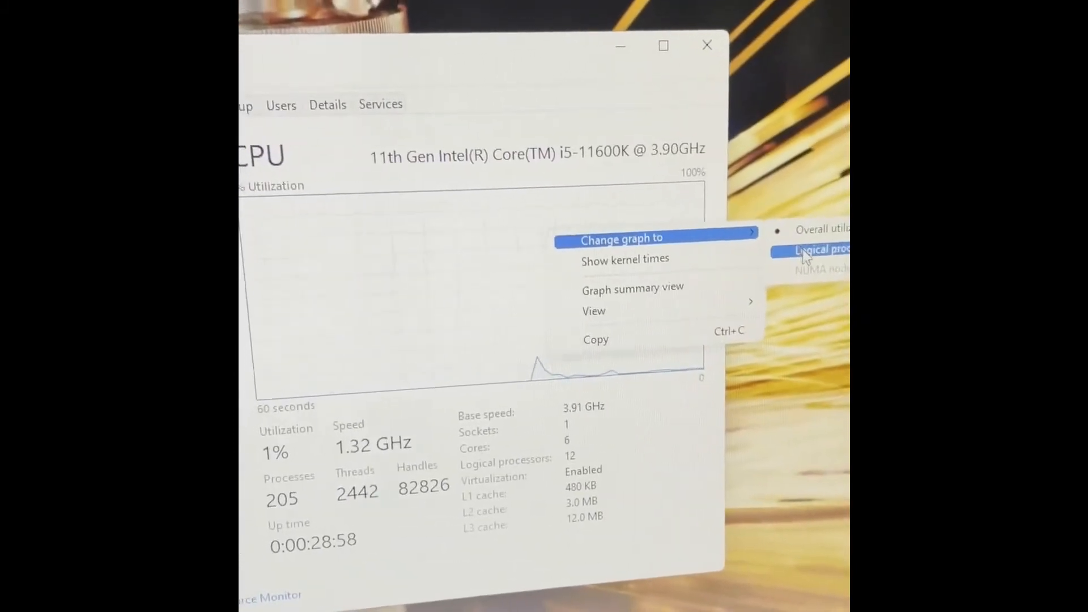
Step: Switch the CPU graph to one per logical processor, giving twelve separate graphs
{"action": "left_click", "coordinate": [820, 250]}
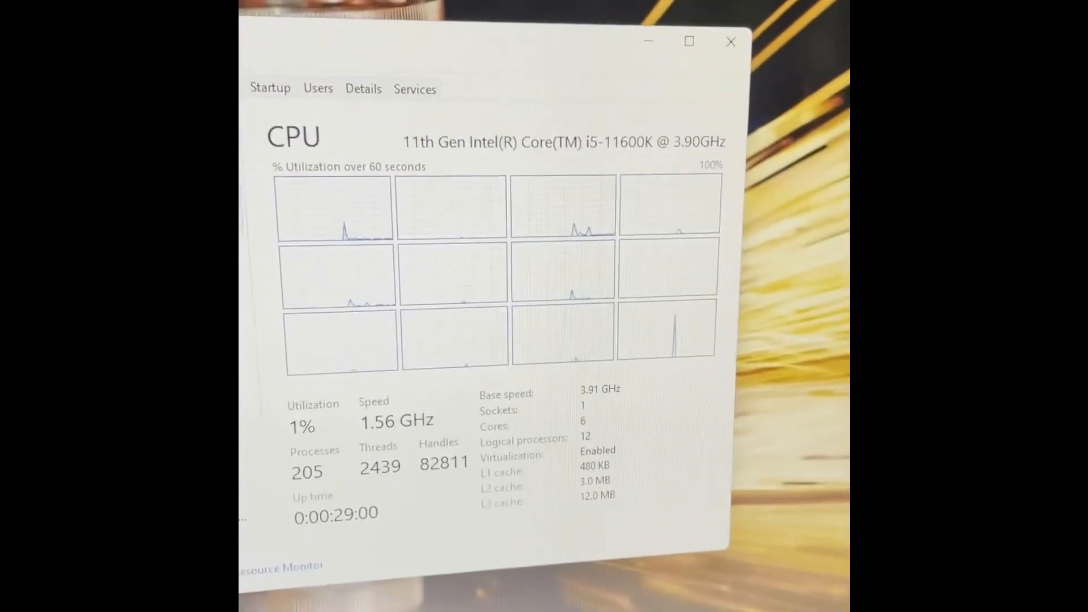